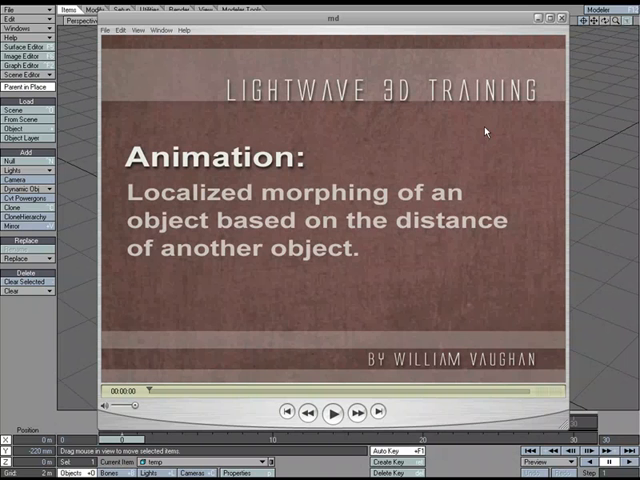
mouse_move(256, 198)
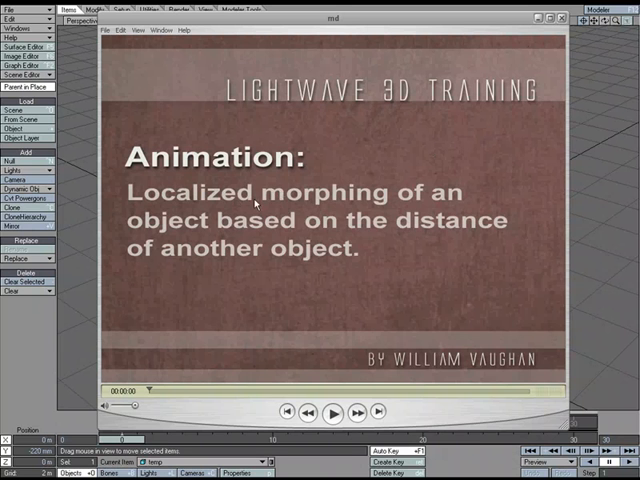
mouse_move(284, 250)
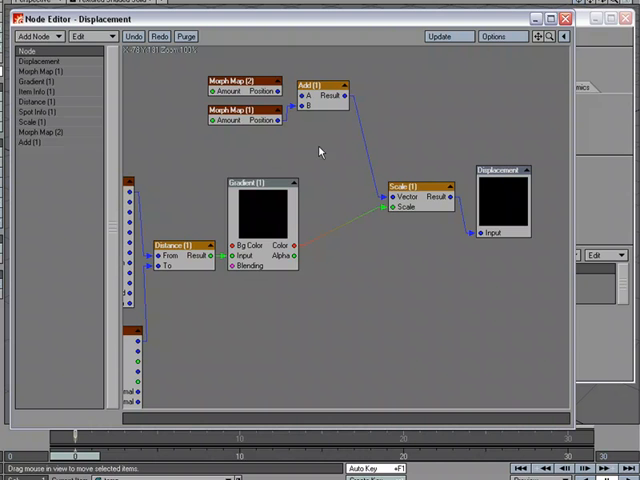
mouse_move(320, 150)
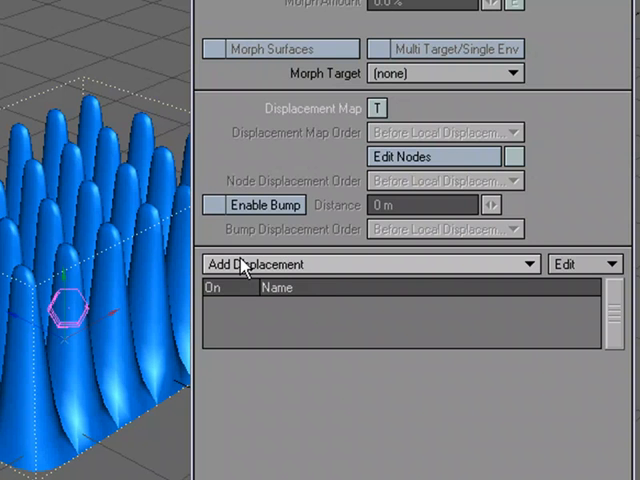
mouse_move(444, 272)
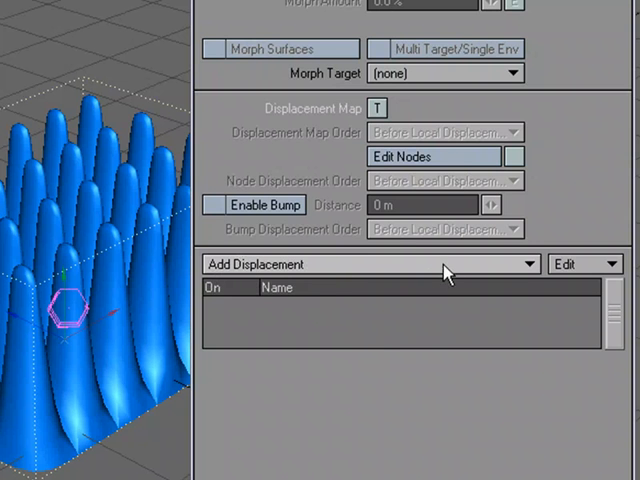
Add a Normal Displacement deformer to the spiked grid object.
left_click(364, 264)
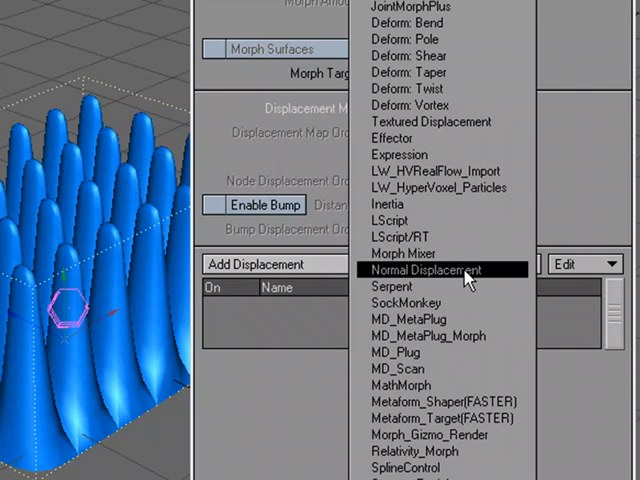
left_click(428, 270)
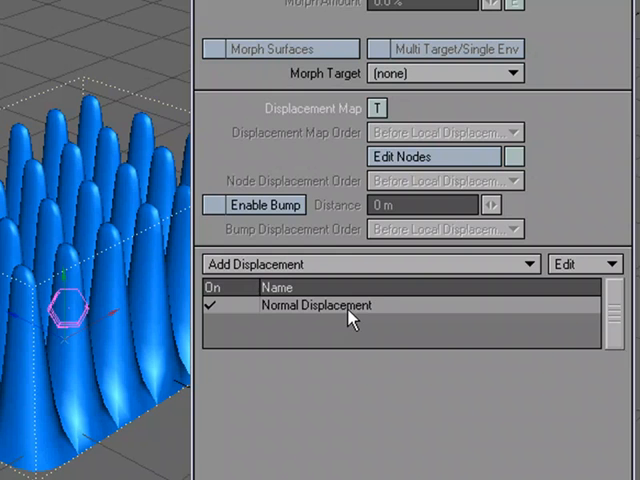
Set the Normal Displacement direction to MorphMap using the Bend morph map.
double_click(316, 306)
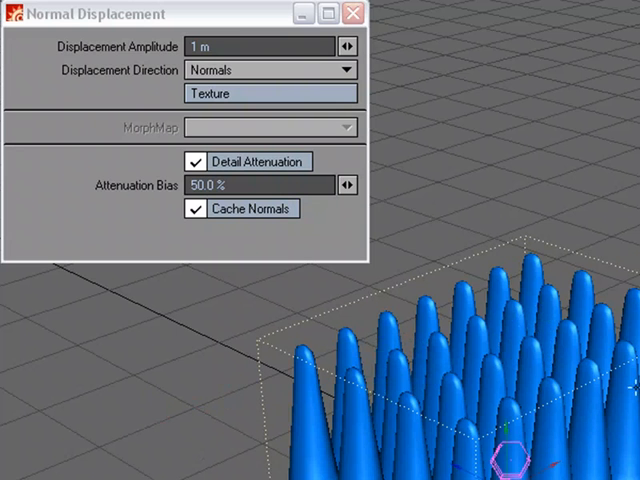
mouse_move(620, 388)
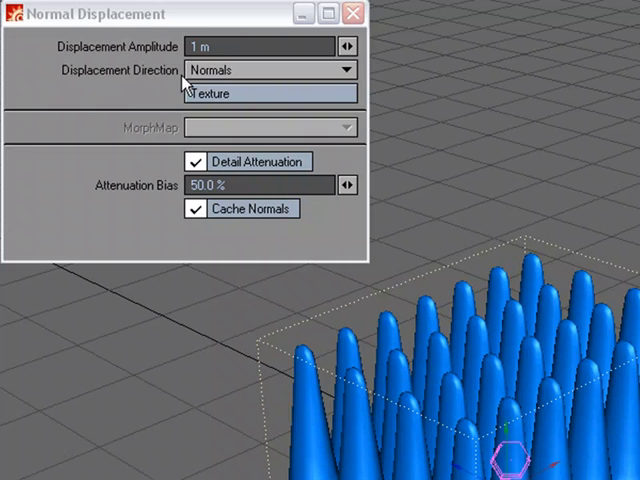
left_click(264, 72)
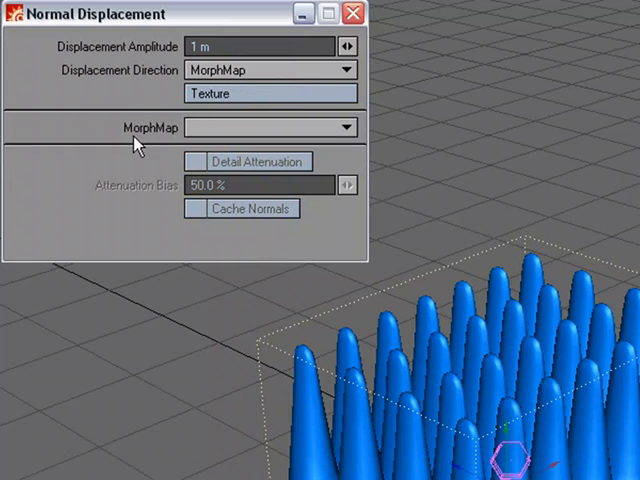
mouse_move(224, 132)
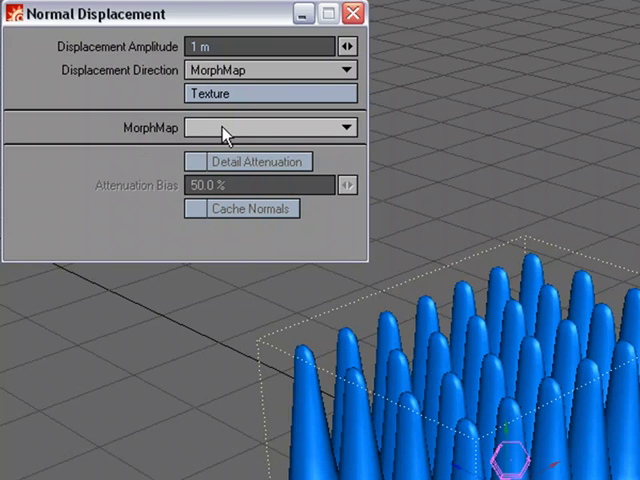
left_click(344, 128)
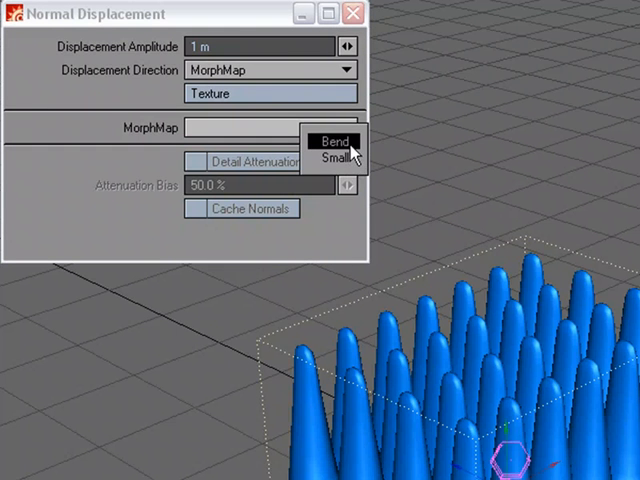
mouse_move(344, 158)
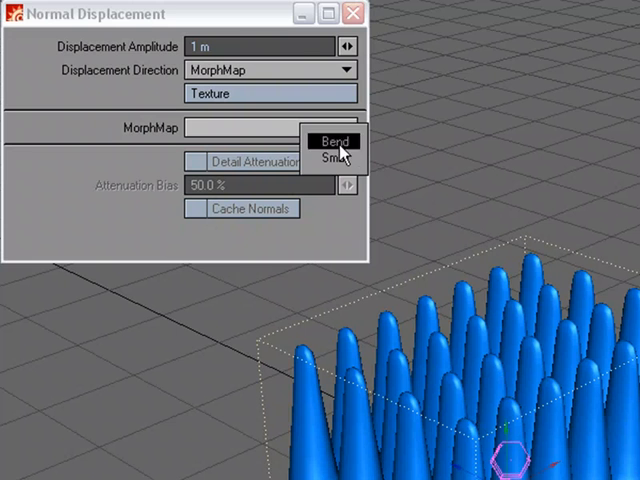
mouse_move(346, 148)
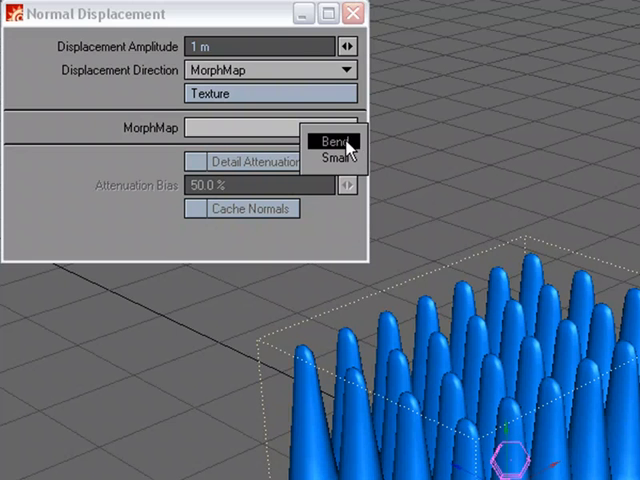
left_click(328, 140)
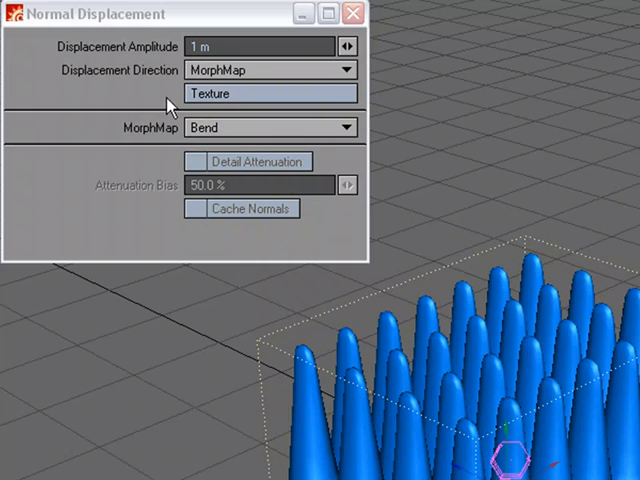
Make the displacement texture a Gradient layer driven by Distance to Object.
left_click(268, 92)
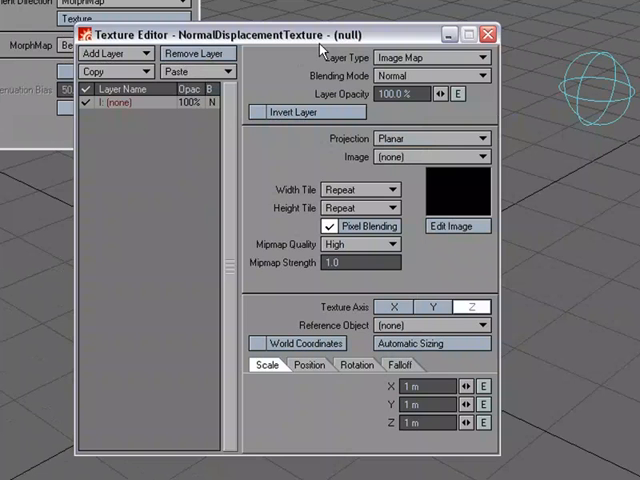
mouse_move(330, 82)
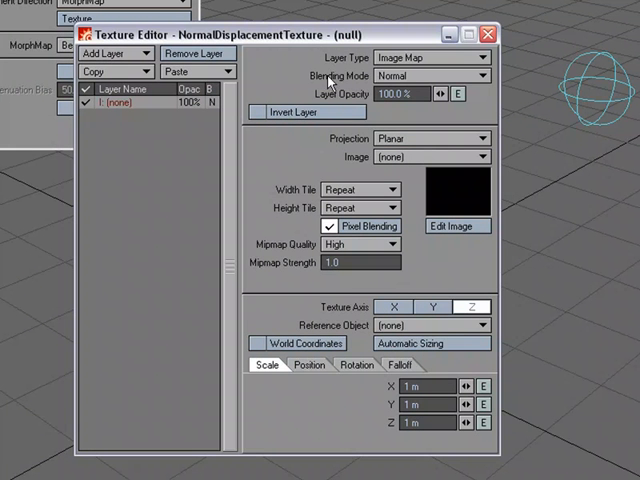
mouse_move(344, 68)
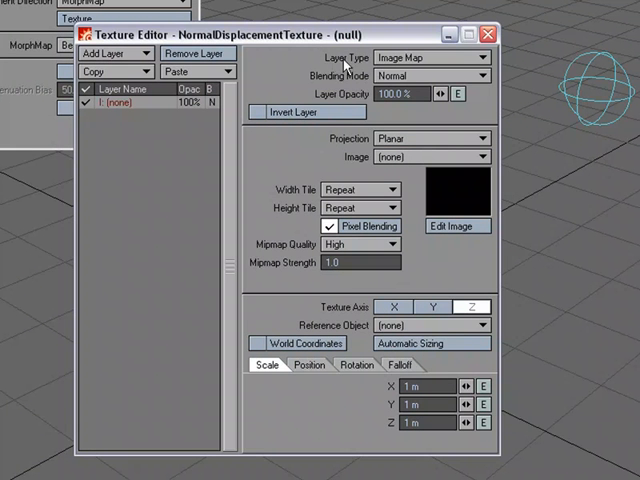
left_click(436, 56)
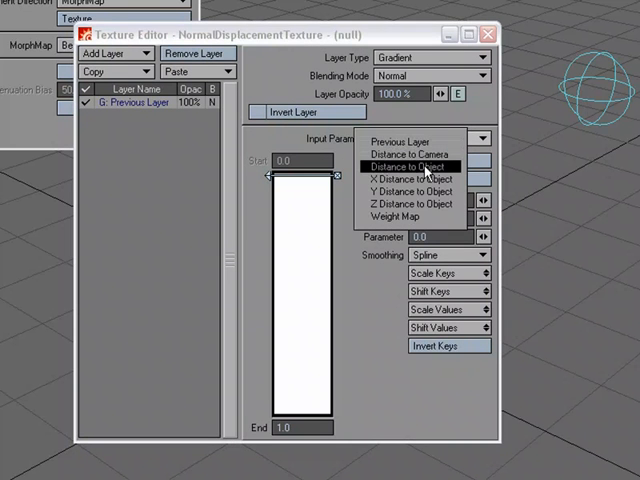
left_click(404, 166)
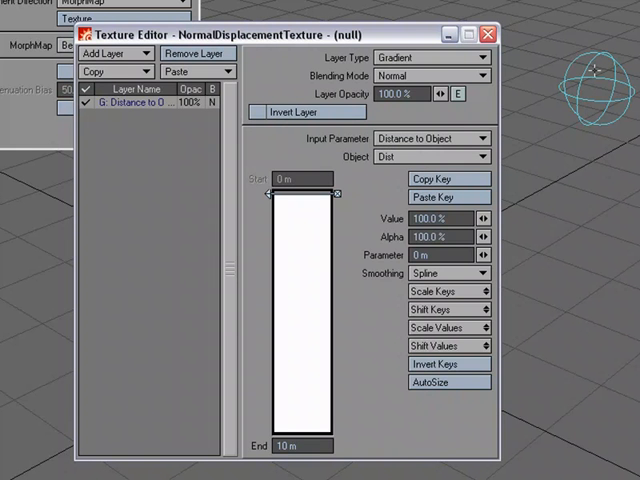
mouse_move(304, 40)
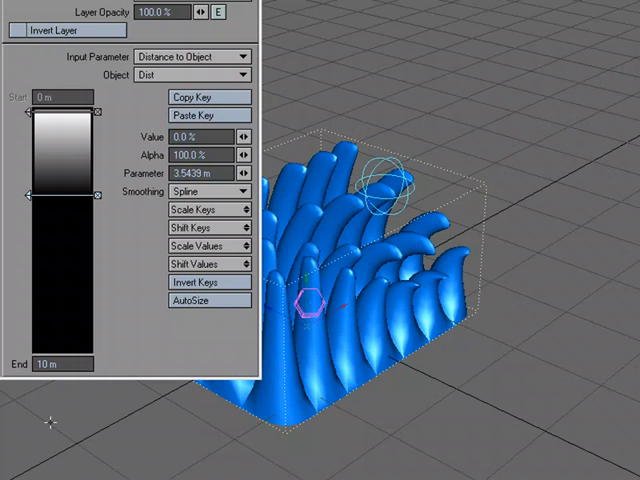
Reshape the distance gradient keys so the spikes shrink and bend near the null.
left_click_drag(20, 200, 30, 250)
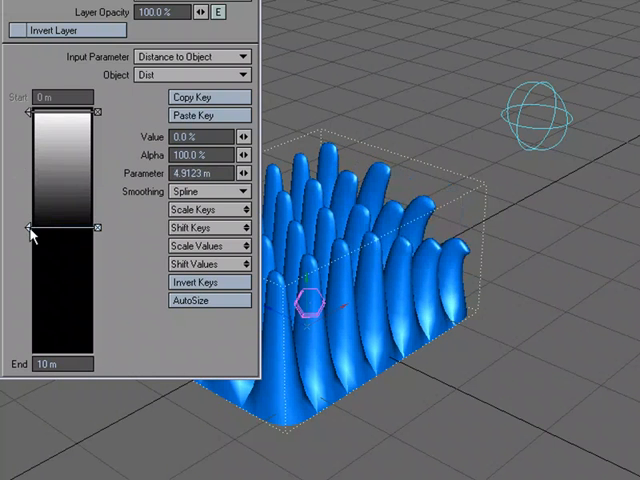
left_click_drag(30, 228, 30, 184)
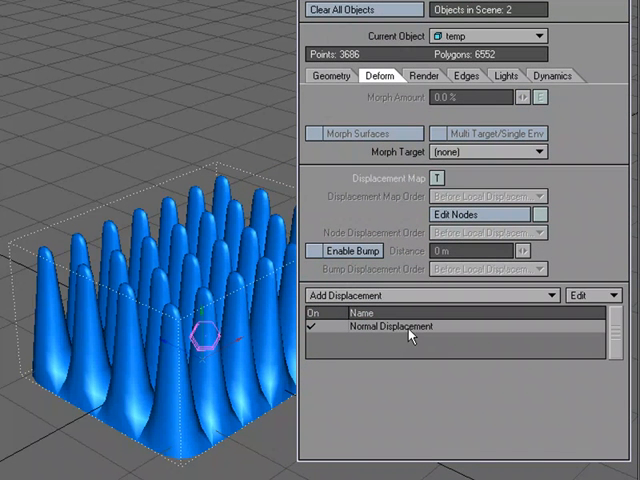
Review the Normal Displacement settings, then view the displacement node network.
double_click(398, 328)
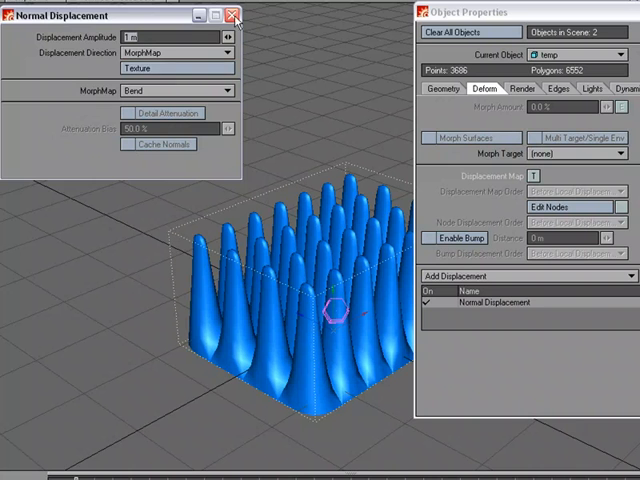
left_click(256, 12)
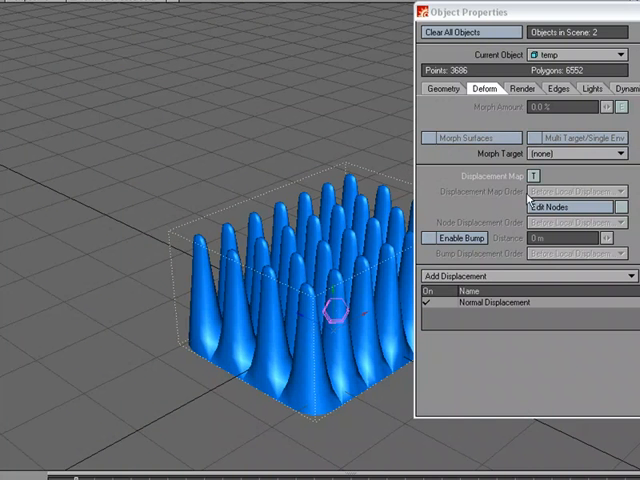
left_click(550, 206)
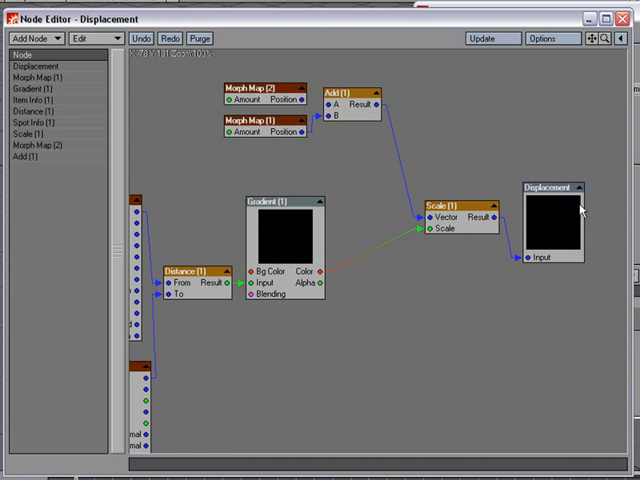
mouse_move(280, 122)
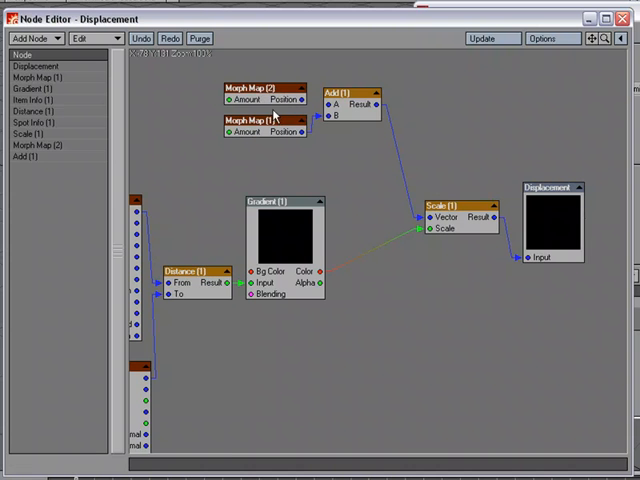
mouse_move(478, 224)
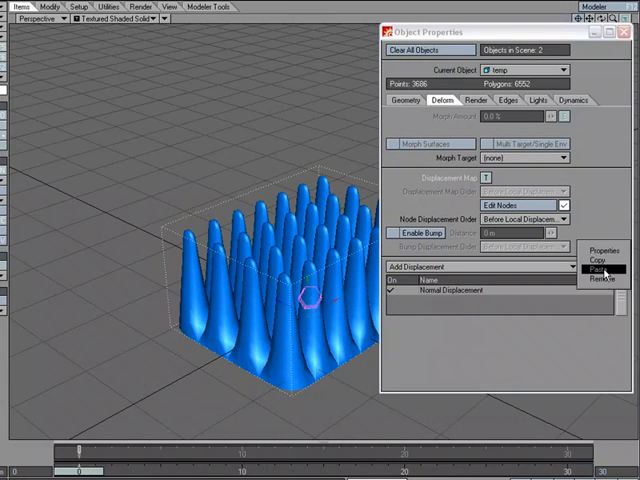
Add a second Normal Displacement entry to the grid's deformation list.
left_click(596, 268)
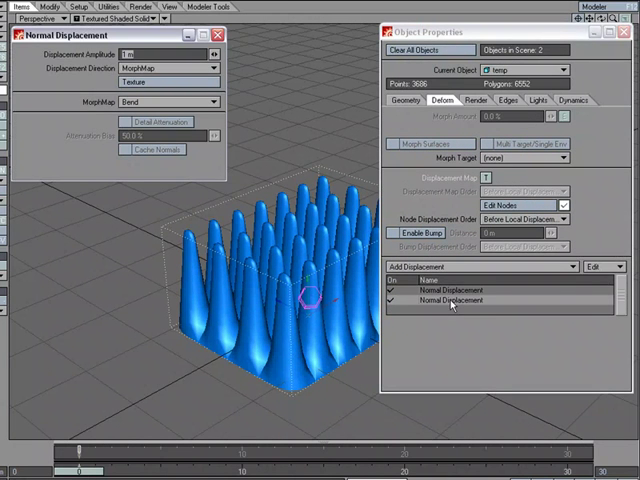
left_click(176, 104)
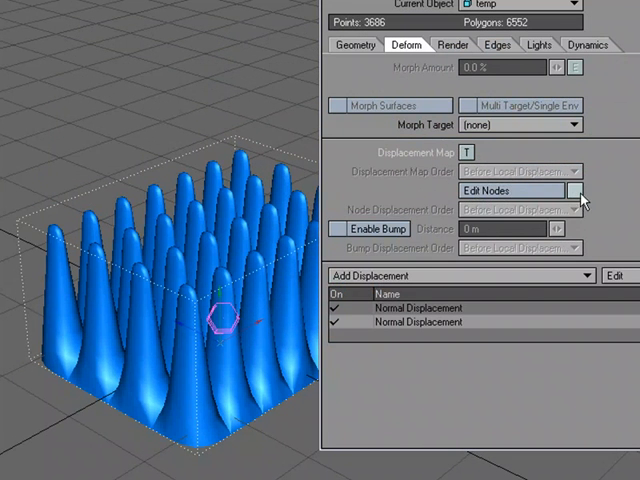
mouse_move(578, 200)
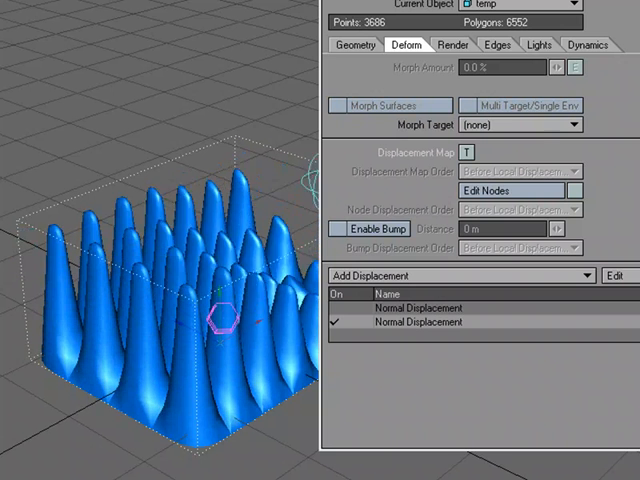
left_click(334, 308)
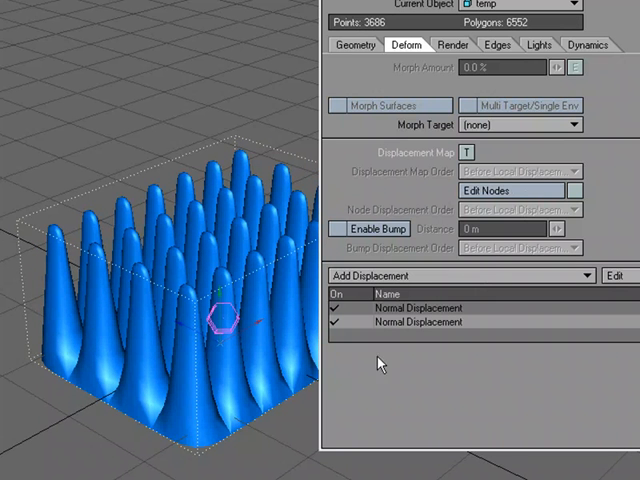
mouse_move(434, 336)
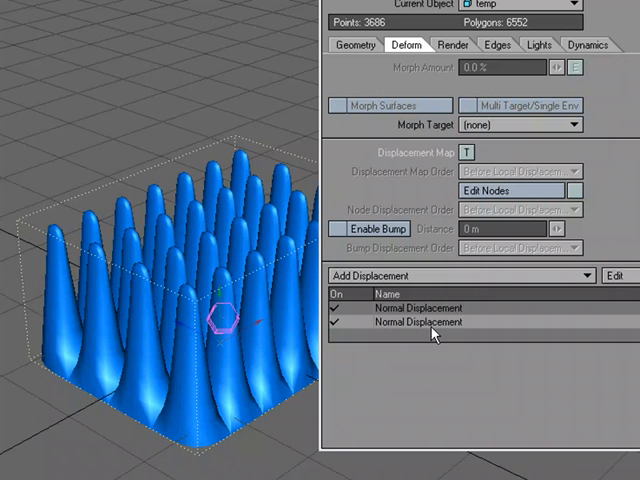
mouse_move(440, 338)
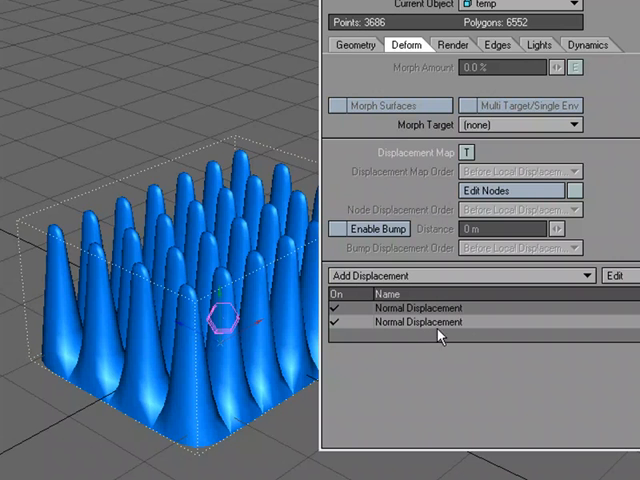